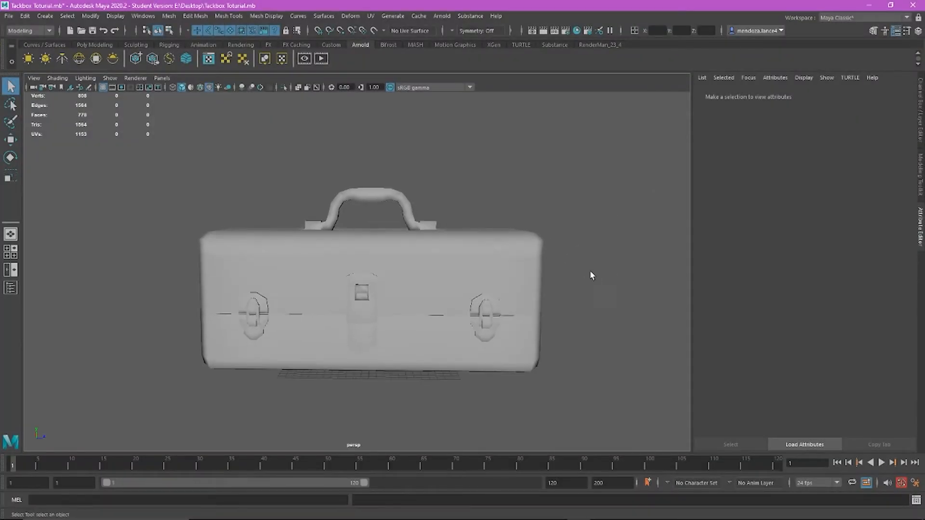
- Select the toolbox model, then review and close the folder of exported texture maps
left_click(366, 295)
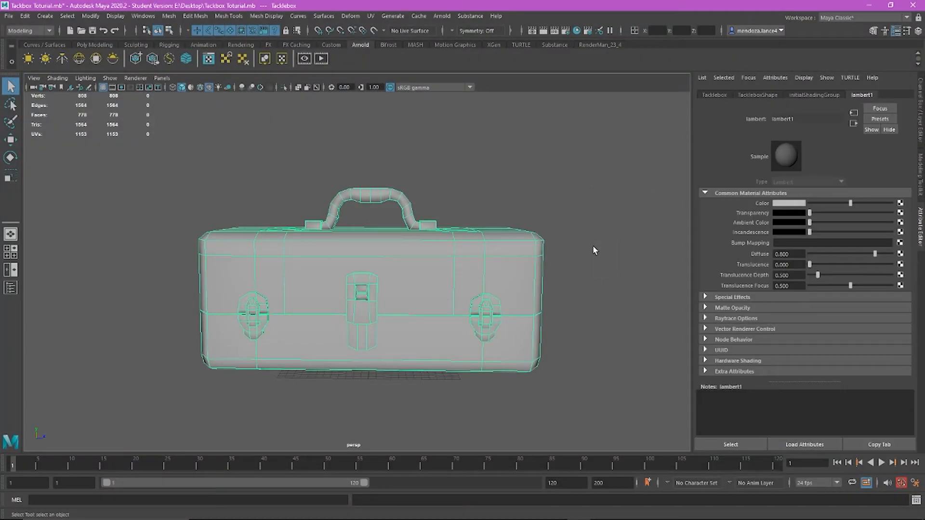
left_click(898, 4)
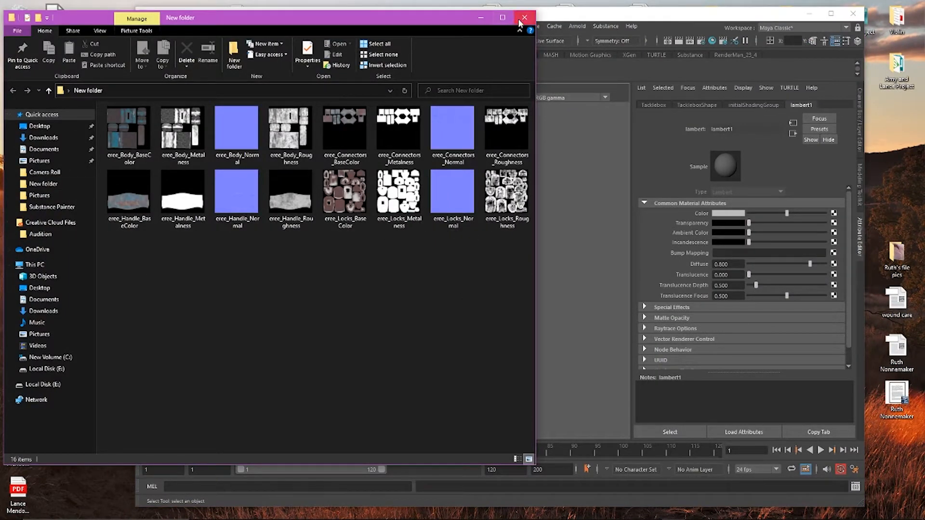
left_click(523, 18)
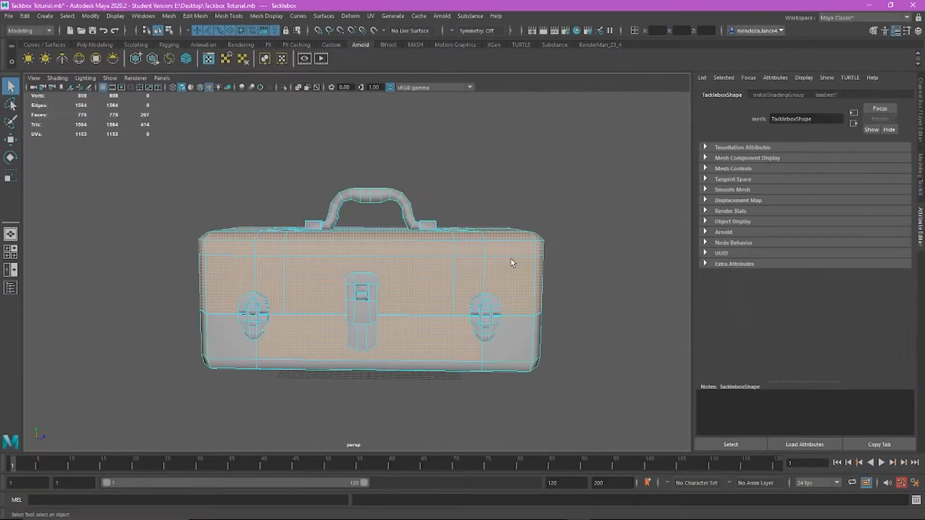
- Assign the body an aiStandardSurface with eree_Body_BaseColor.png as Color and set its colour space
right_click(511, 263)
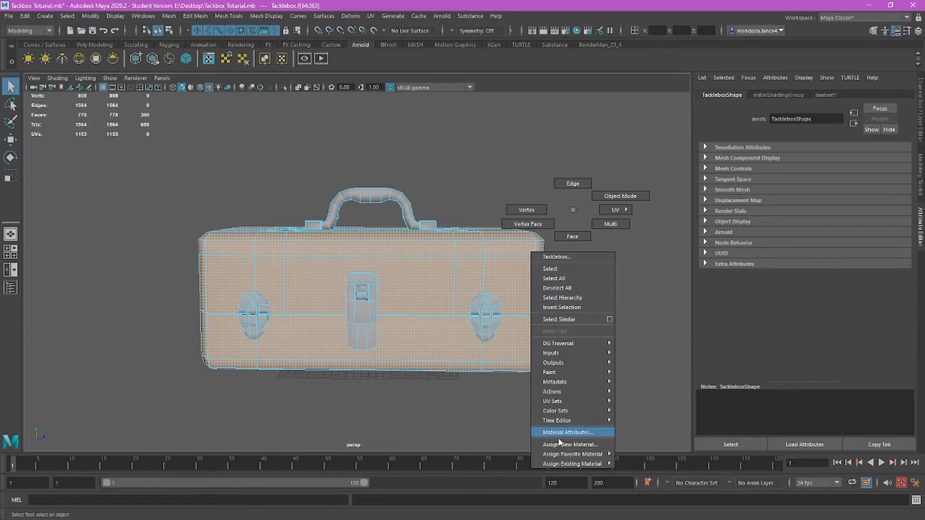
left_click(570, 445)
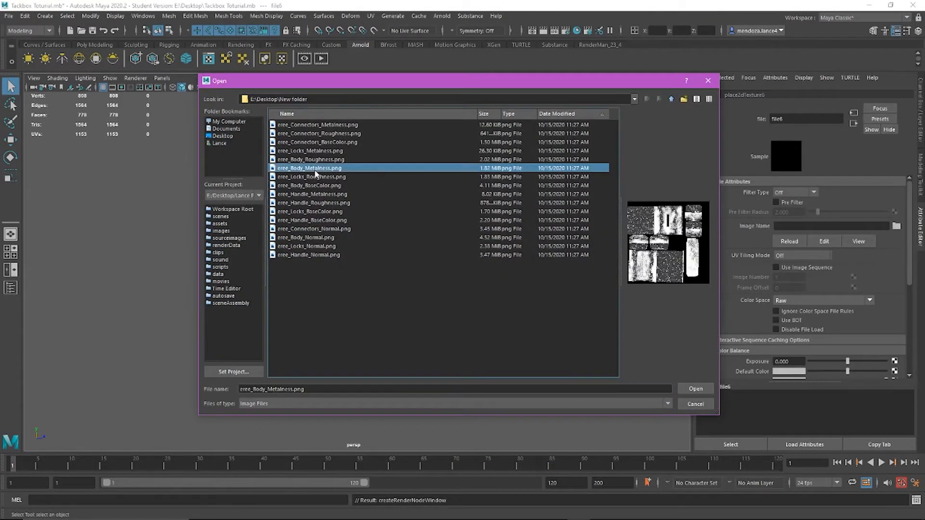
left_click(310, 185)
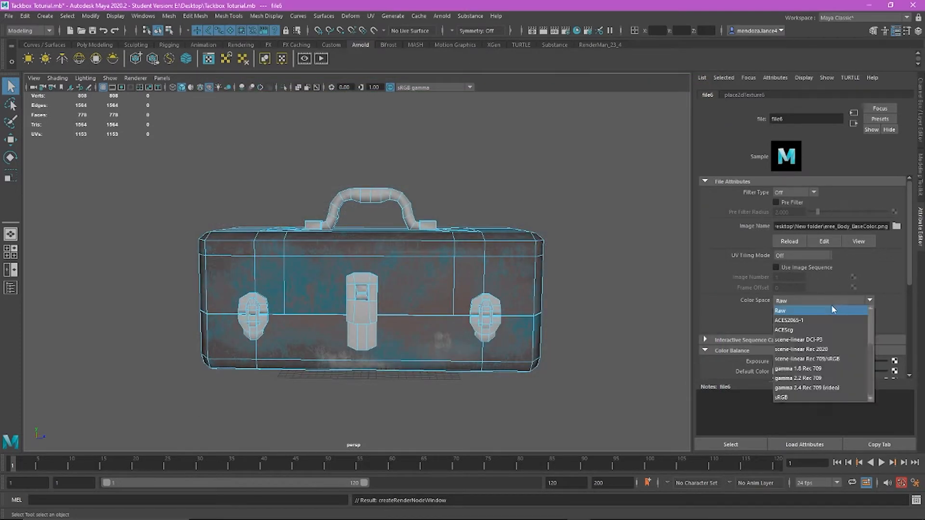
left_click(781, 397)
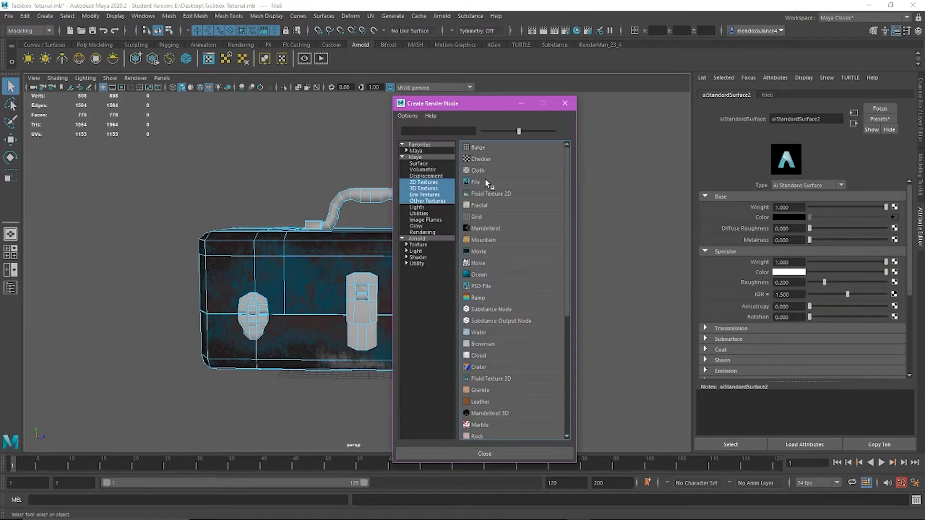
- Connect eree_Body_Metalness.png to the body material's Metalness through a File texture
left_click(476, 182)
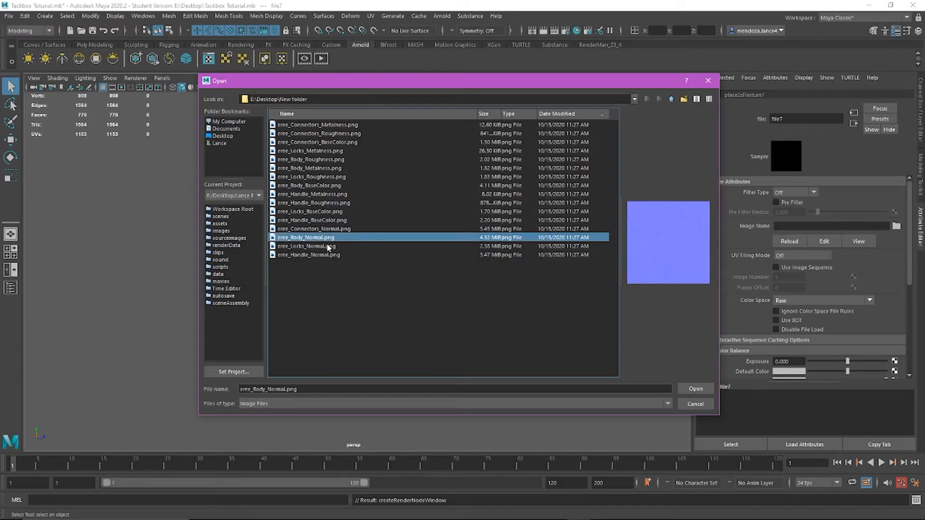
left_click(310, 168)
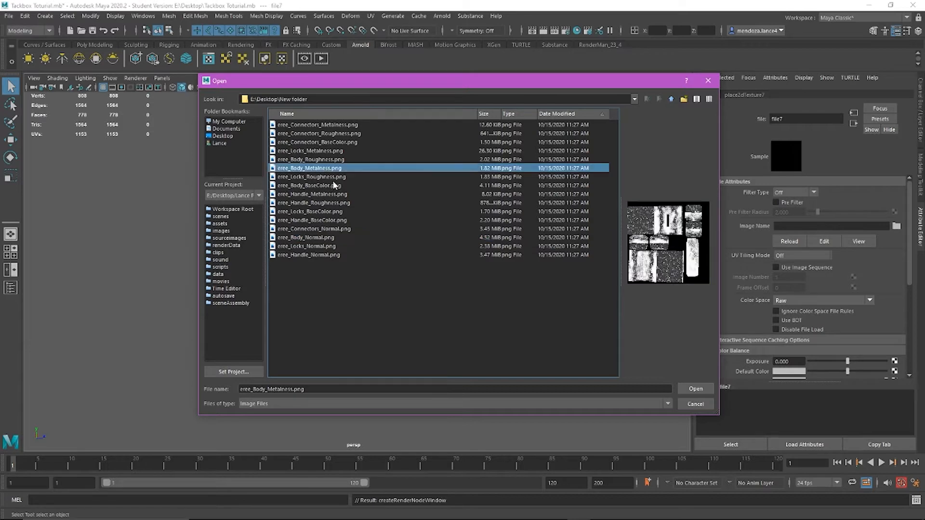
left_click(695, 389)
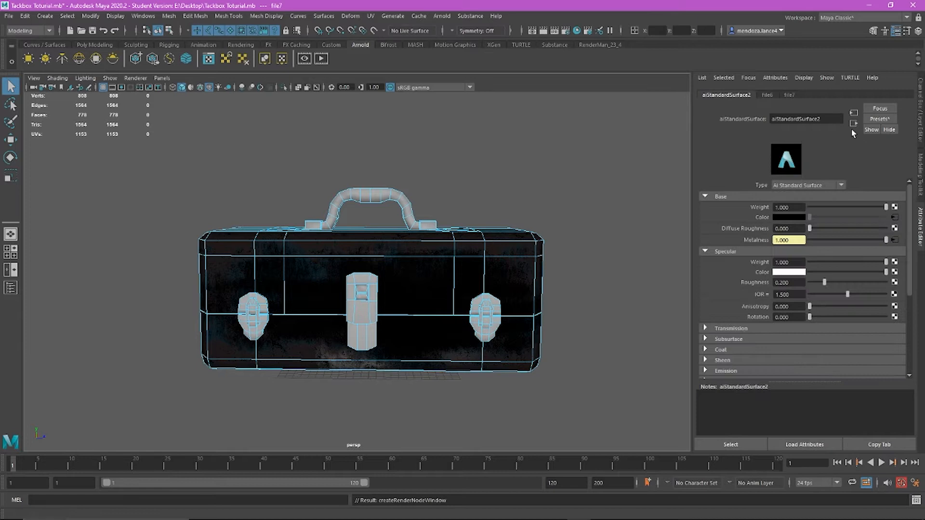
mouse_move(872, 284)
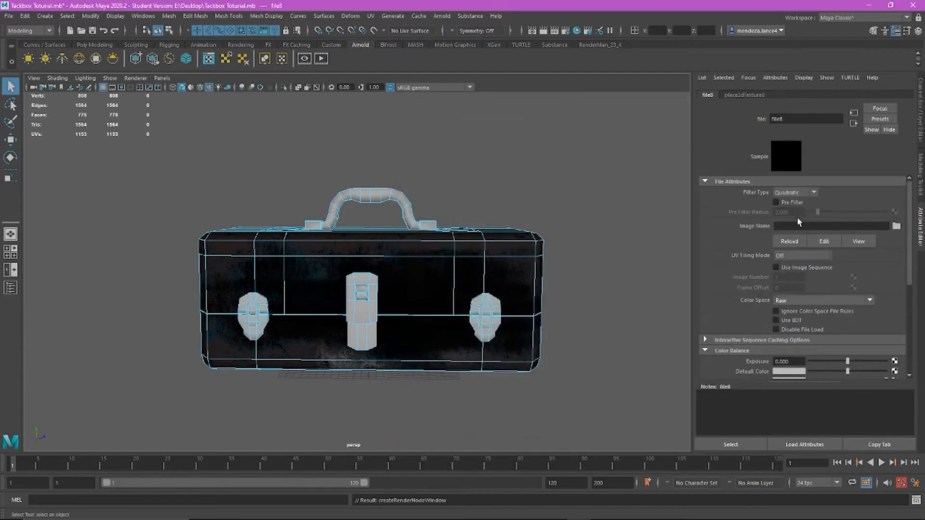
- Preview texture files and load eree_Body_Roughness.png into the new file node's Image Name
left_click(896, 226)
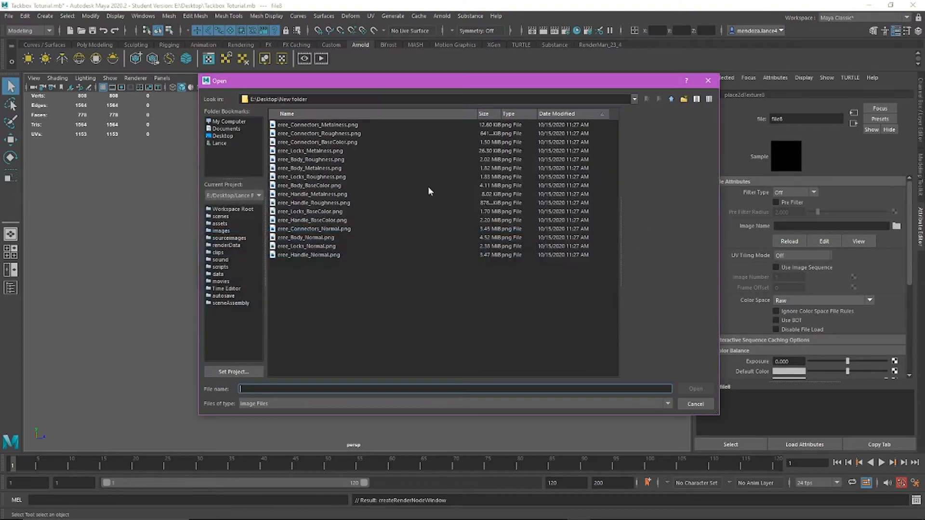
left_click(306, 237)
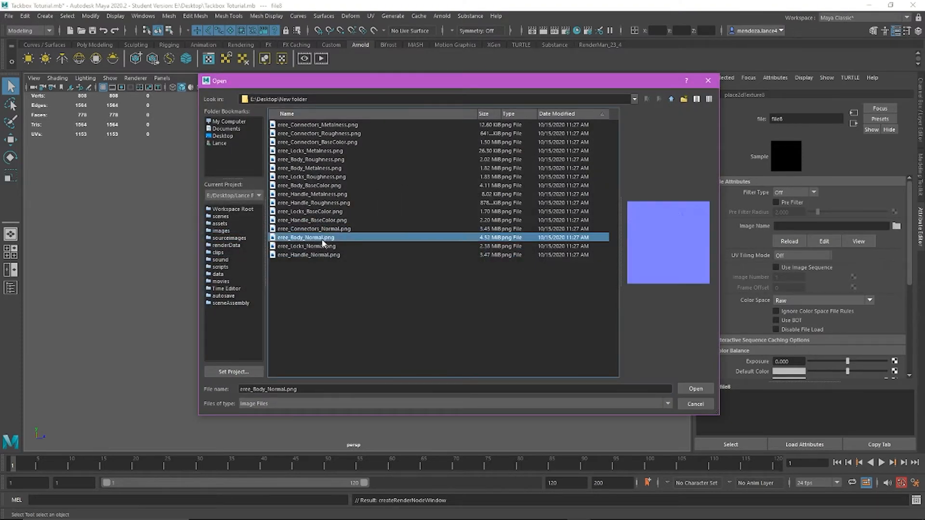
left_click(312, 194)
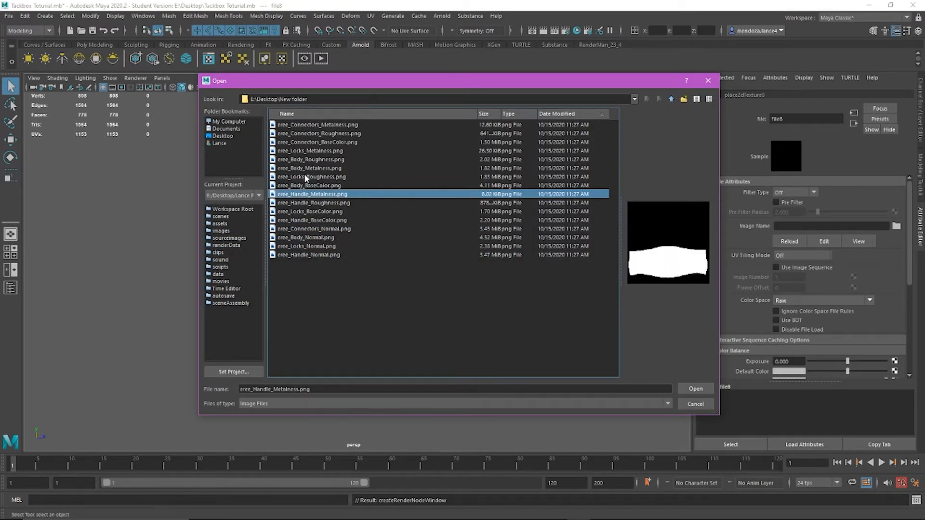
left_click(311, 160)
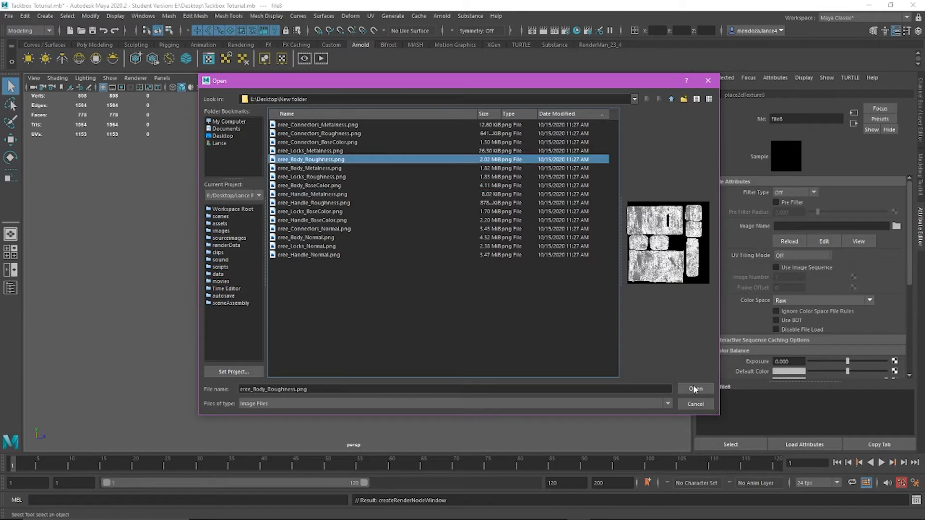
left_click(695, 388)
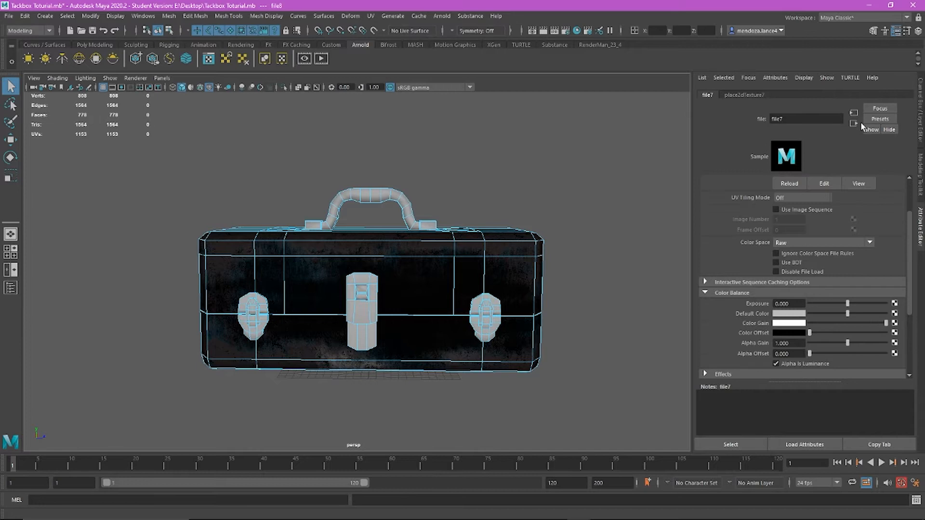
- Load eree_Body_Normal.png into the bump node's file texture for the body's normal map
left_click(726, 94)
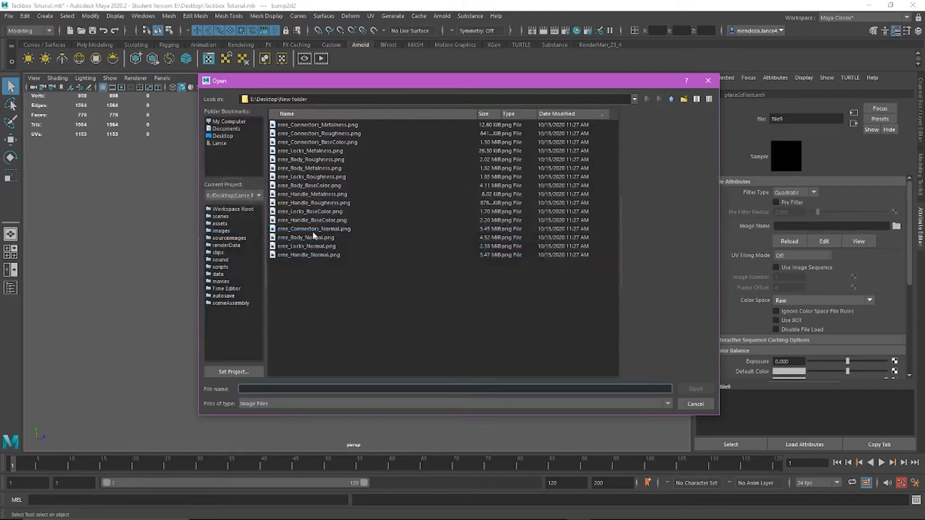
left_click(307, 237)
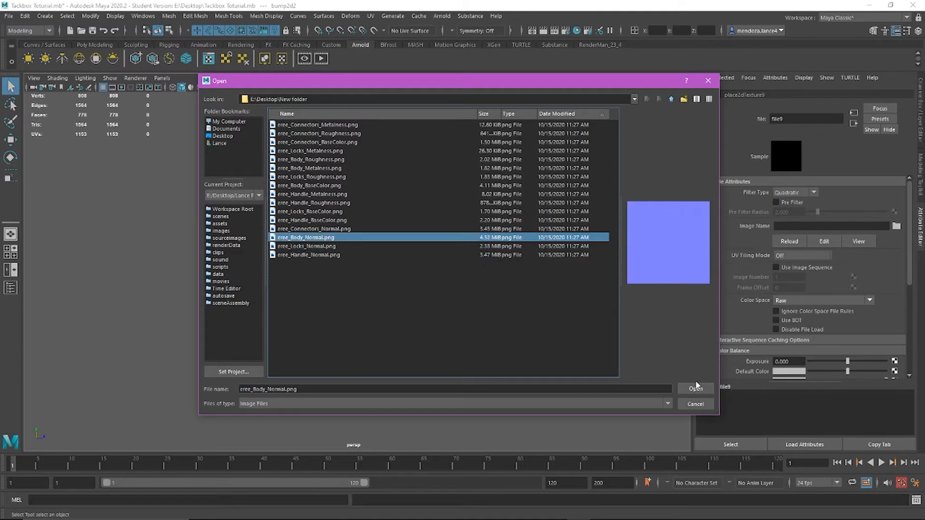
left_click(695, 389)
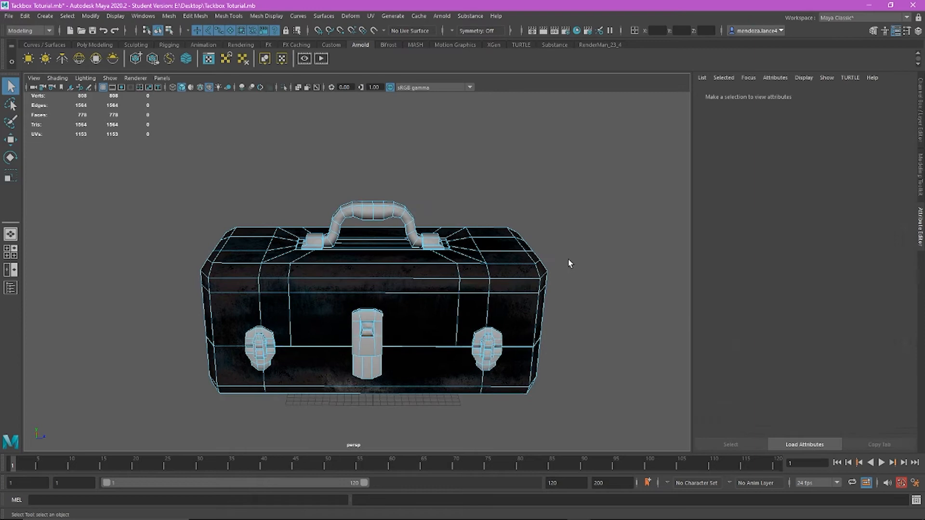
- Load the Handle Metalness texture into the handle's new Arnold material
left_click(495, 232)
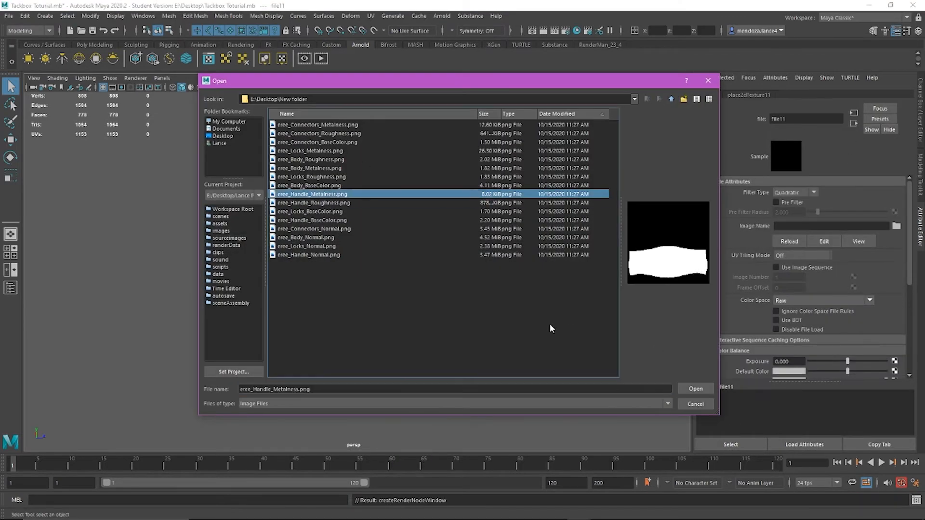
left_click(315, 229)
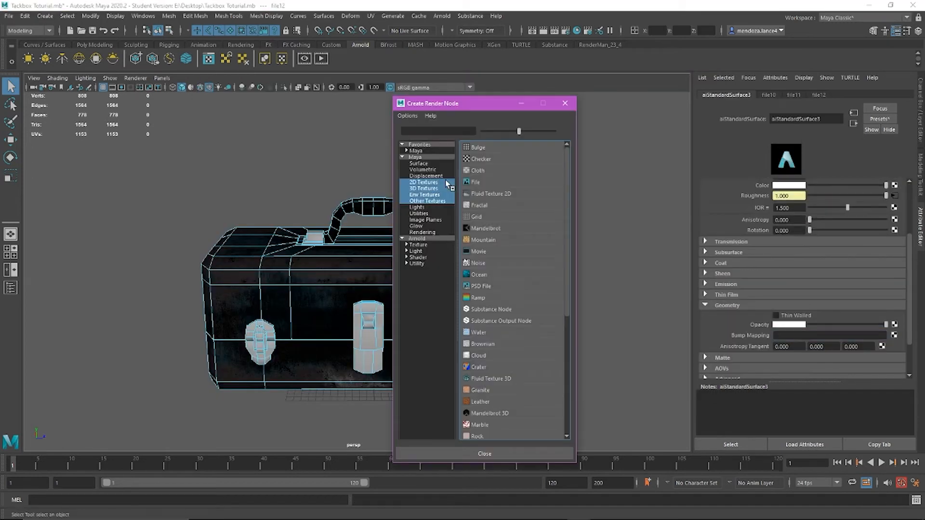
left_click(475, 182)
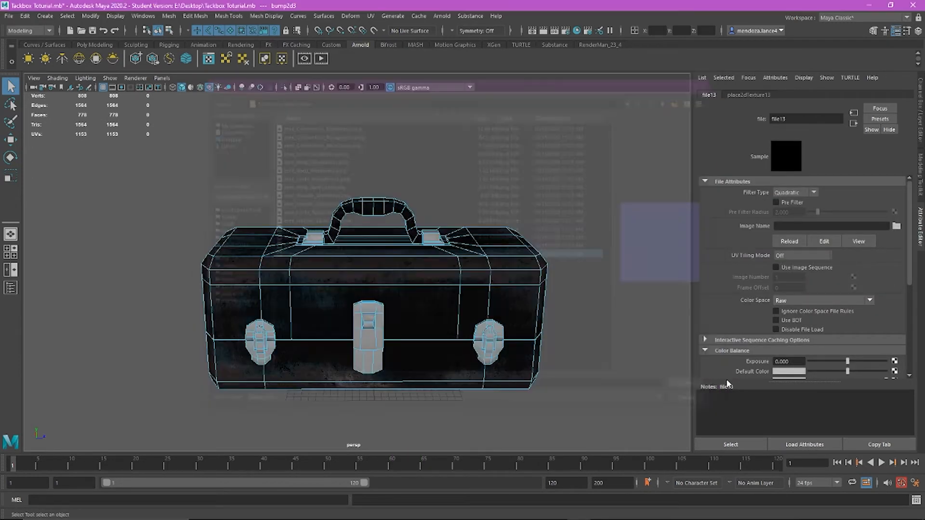